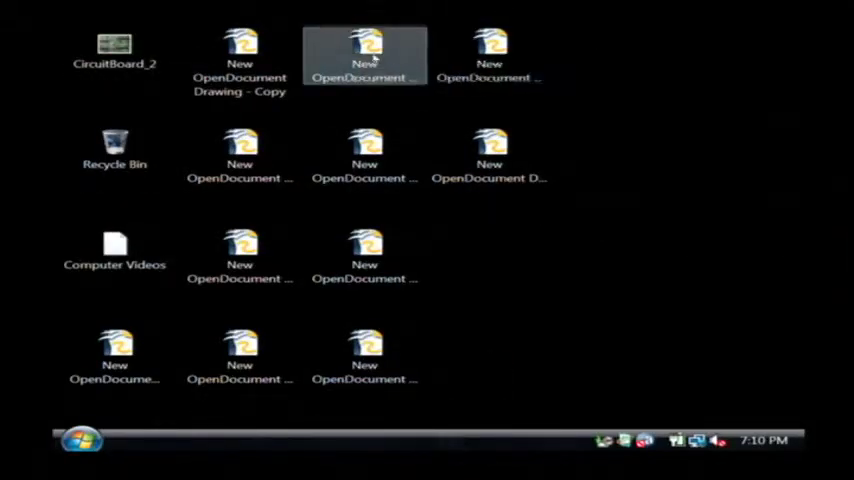
- Delete the eleven selected OpenDocument Drawing files and confirm sending them to the Recycle Bin
{"action": "left_click", "coordinate": [240, 360]}
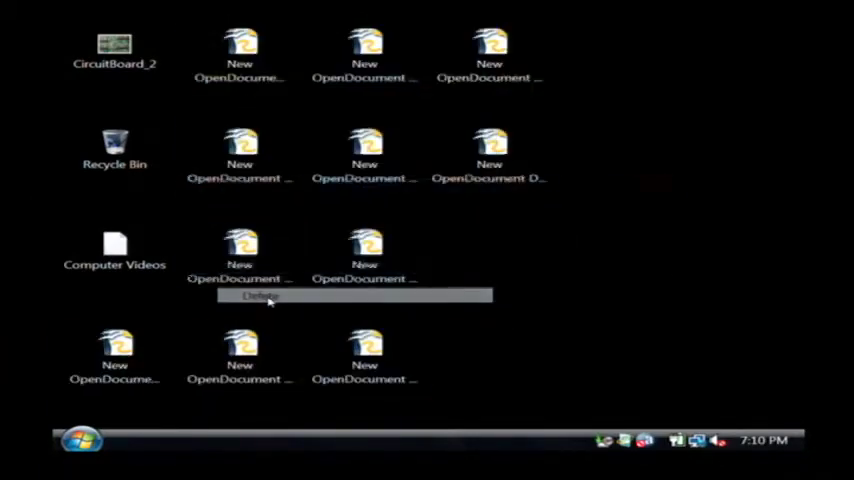
{"action": "left_click", "coordinate": [260, 296]}
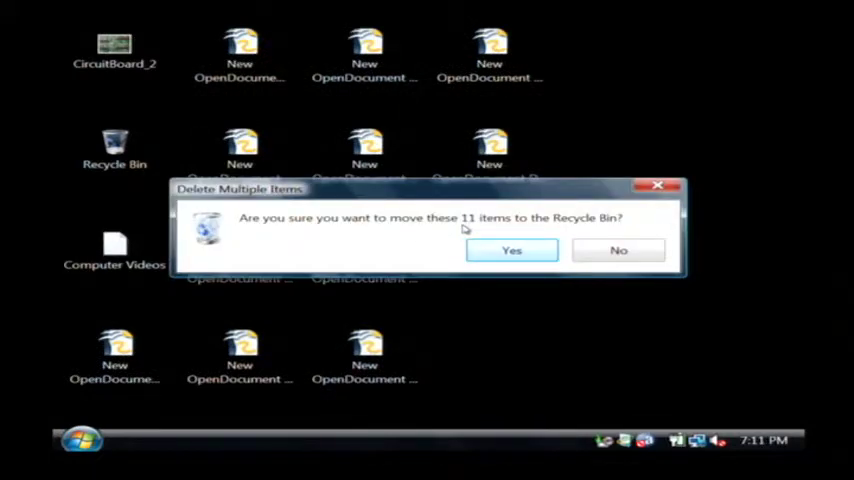
{"action": "mouse_move", "coordinate": [585, 230]}
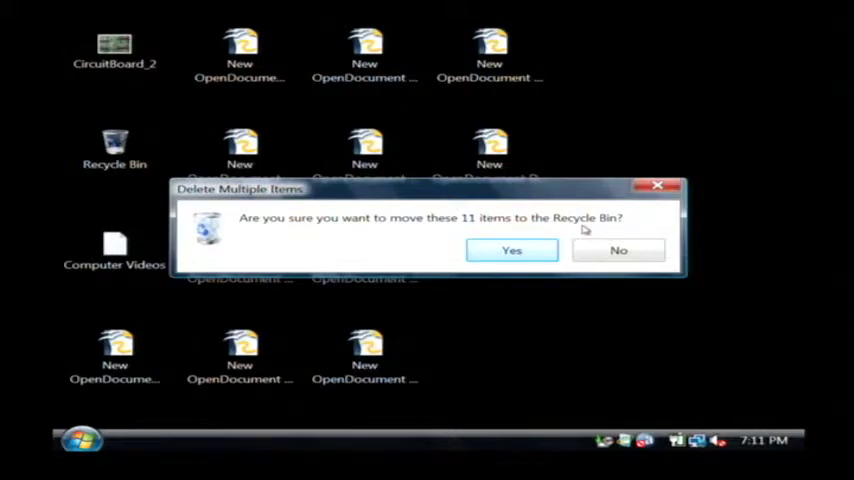
{"action": "left_click", "coordinate": [512, 250]}
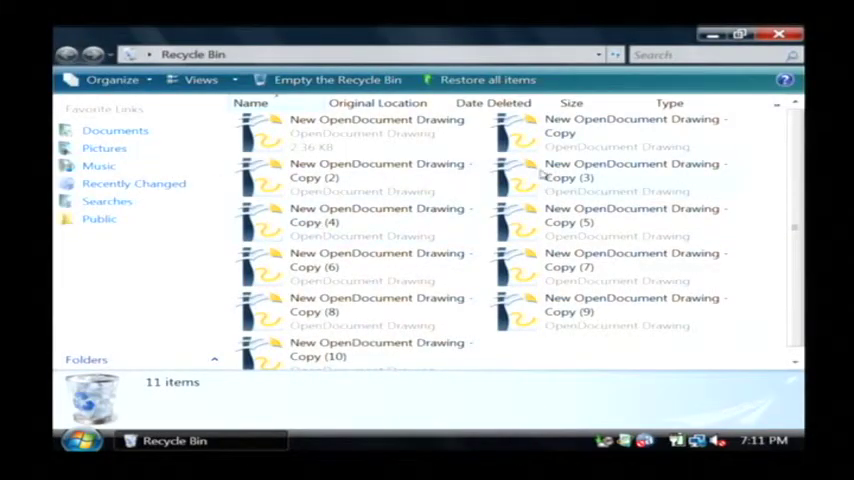
- Scroll through the Recycle Bin listing the eleven New OpenDocument Drawing items
{"action": "scroll", "scroll_direction": "down", "scroll_amount": 3}
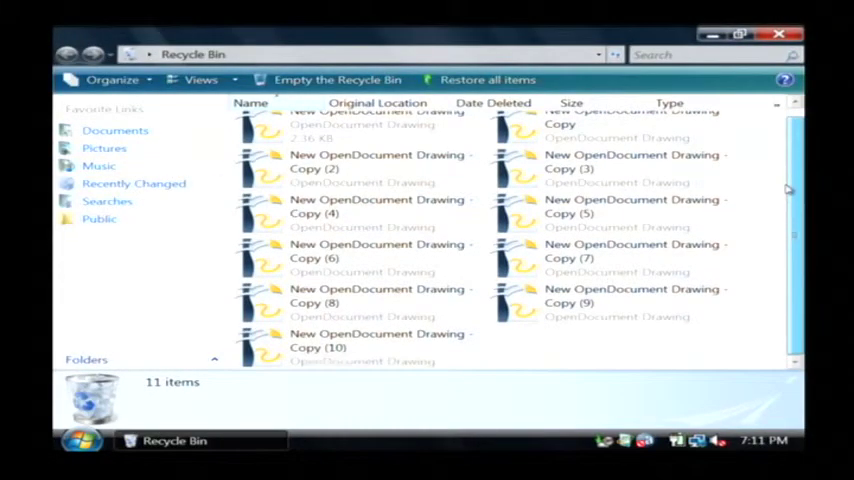
{"action": "scroll", "scroll_direction": "up", "scroll_amount": 3}
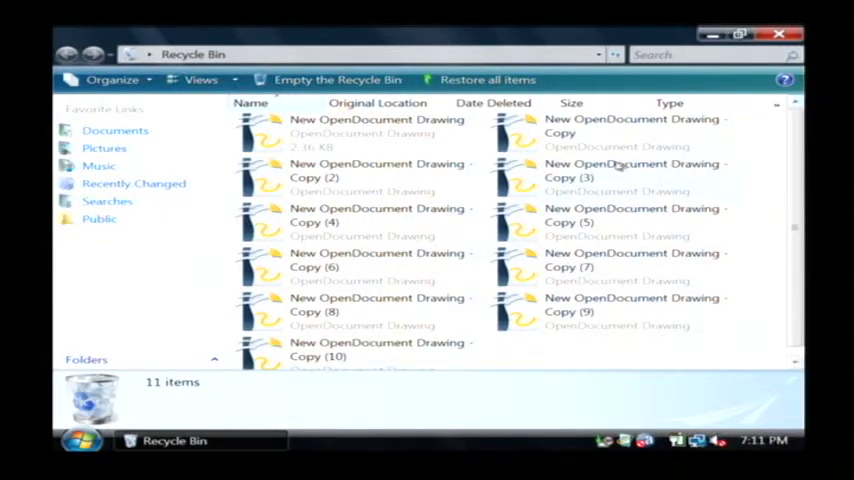
{"action": "mouse_move", "coordinate": [487, 80]}
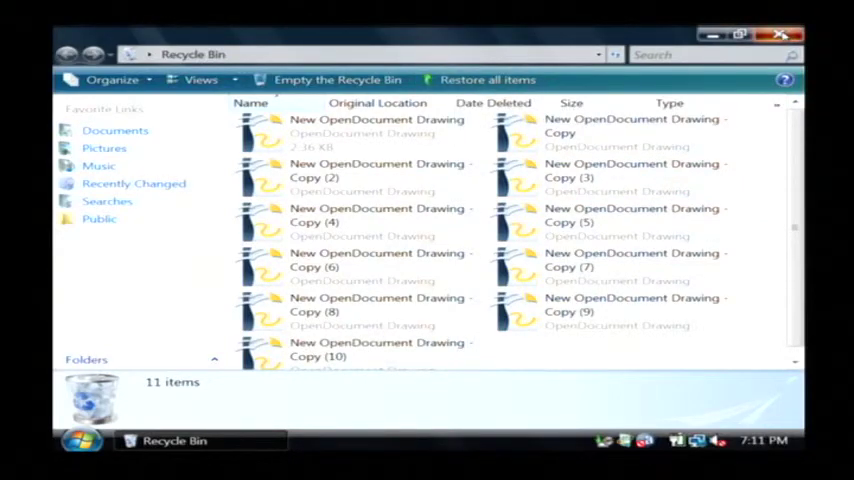
- Choose Empty Recycle Bin from the Recycle Bin icon's context menu
{"action": "right_click", "coordinate": [113, 148]}
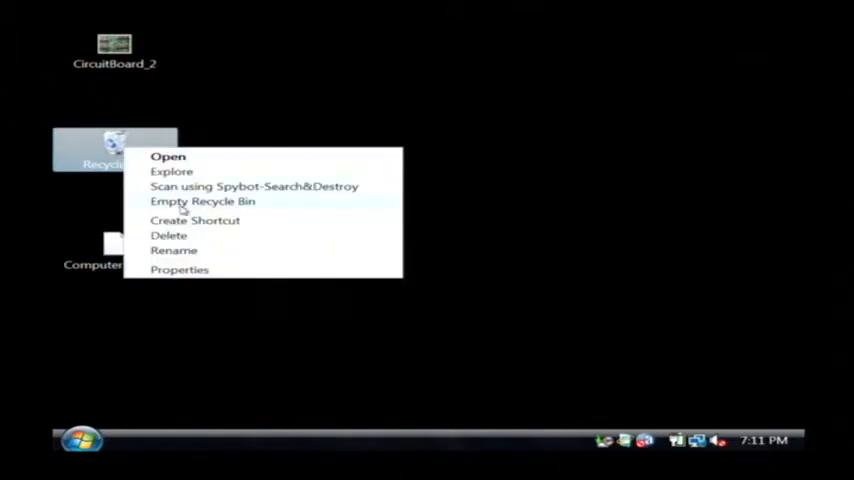
{"action": "left_click", "coordinate": [202, 201]}
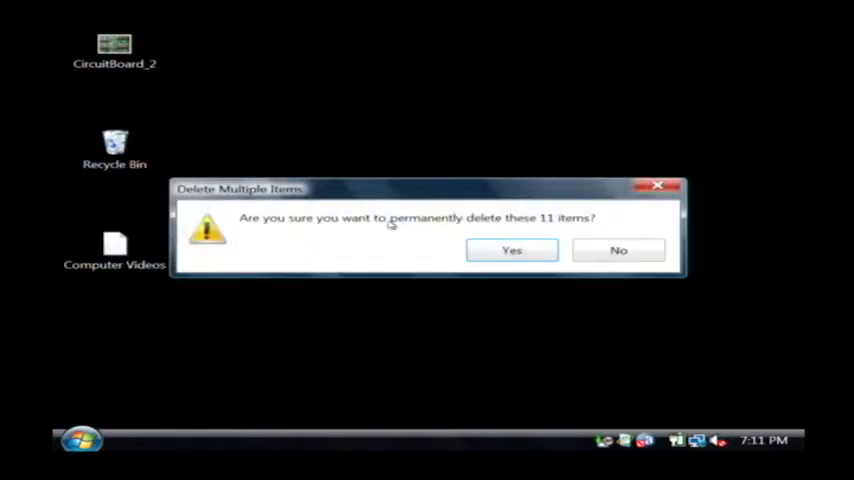